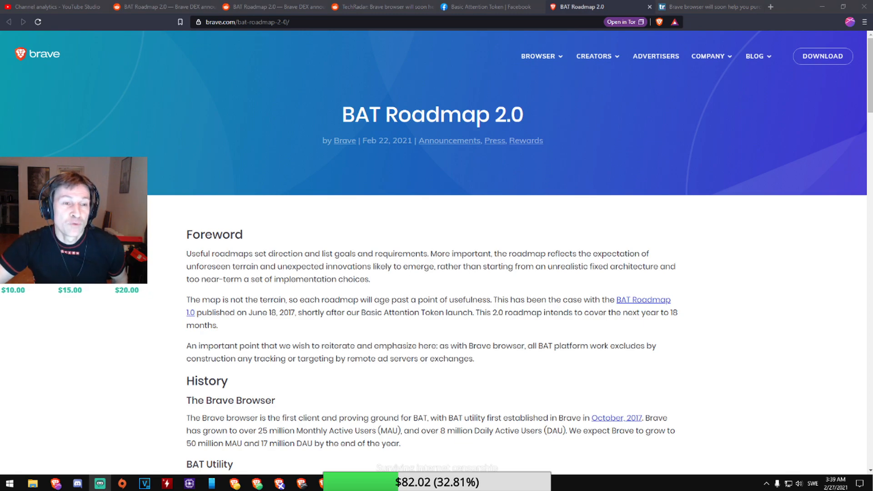
Scroll the BAT Roadmap 2.0 article down past Foreword, History and Approach to the Brave Wallet section.
scroll("down", 3)
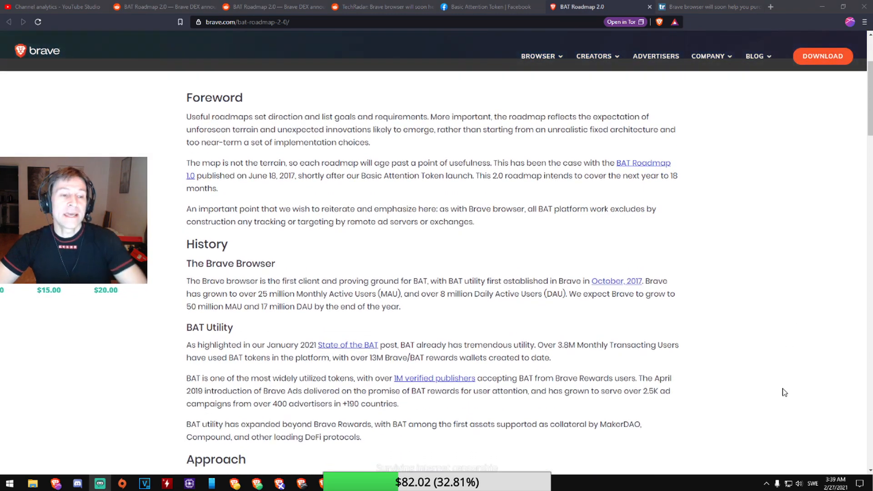
scroll("down", 3)
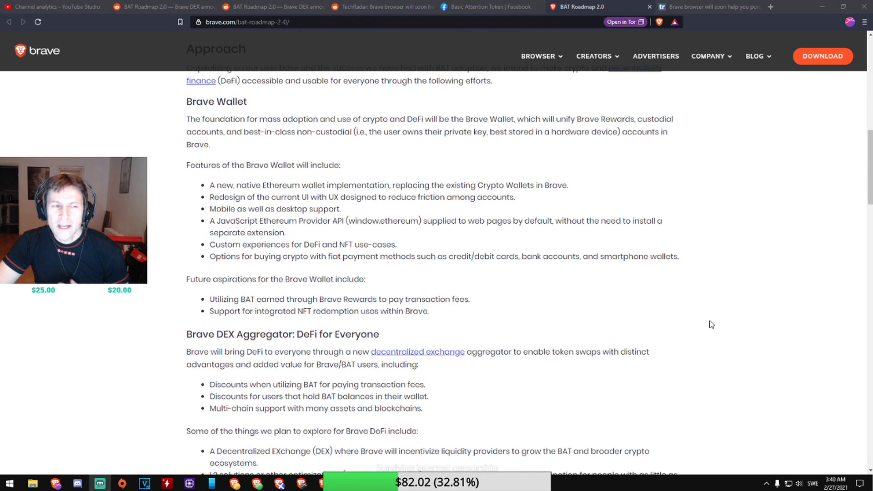
Select the full 'Brave DEX Aggregator: DeFi for Everyone' heading text by dragging across it.
scroll("down", 3)
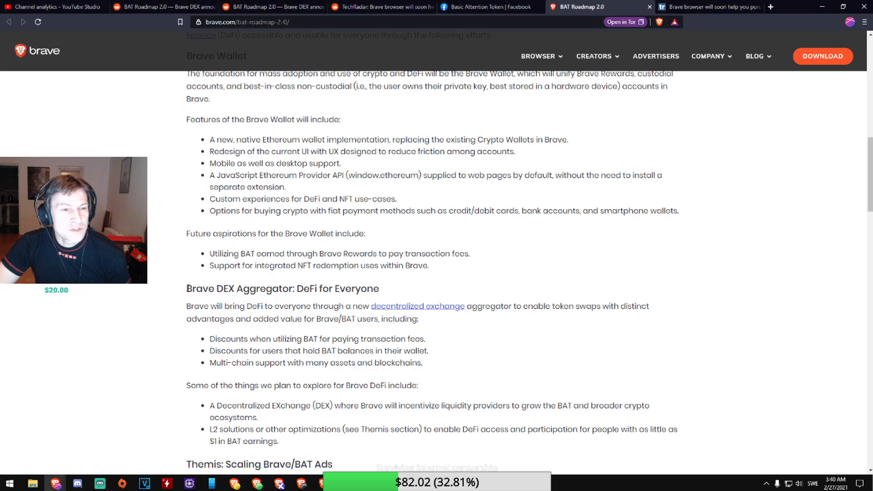
left_click_drag(186, 288, 257, 289)
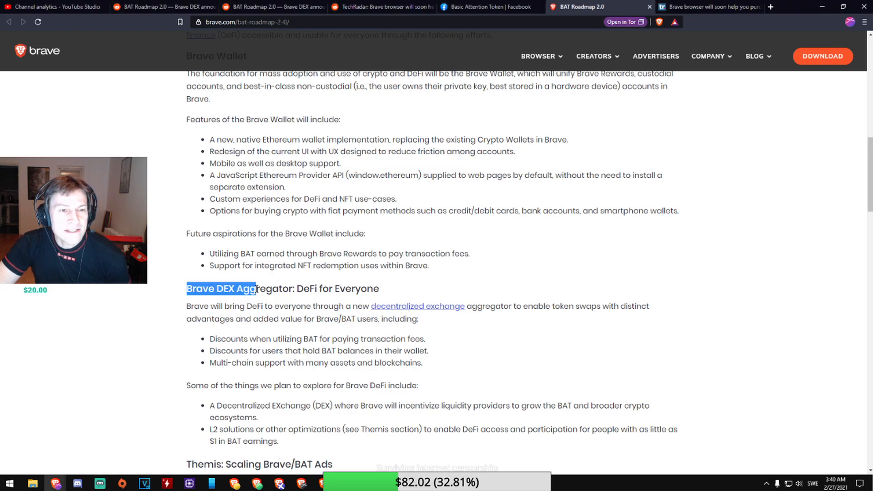
left_click_drag(254, 288, 380, 288)
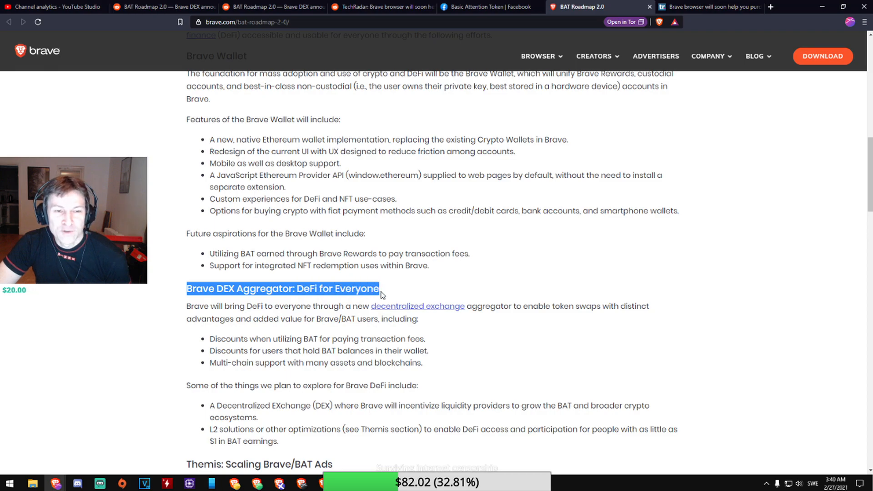